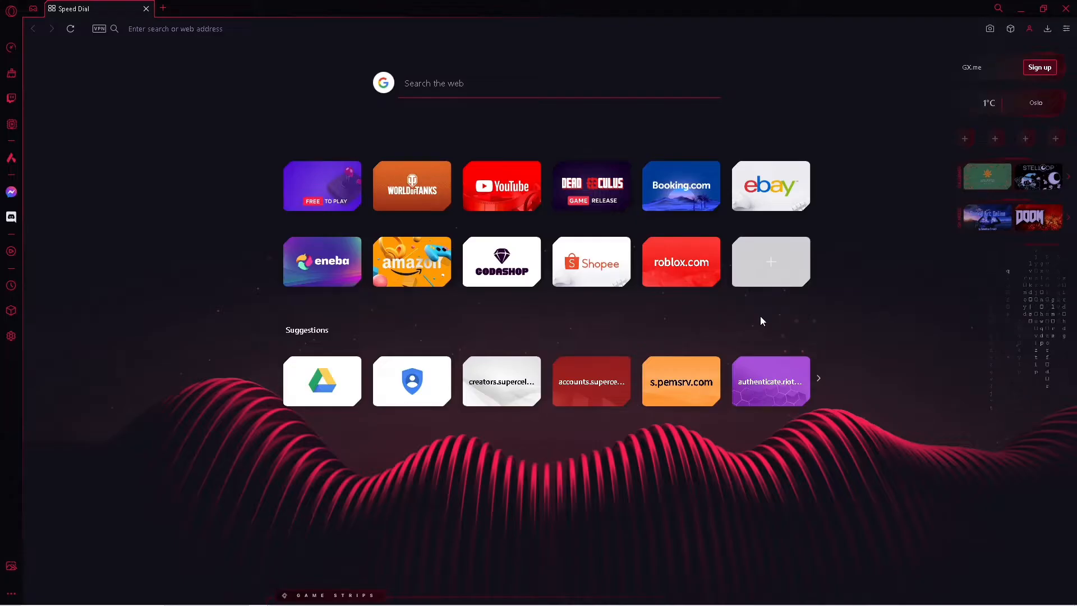
pyautogui.moveTo(605, 73)
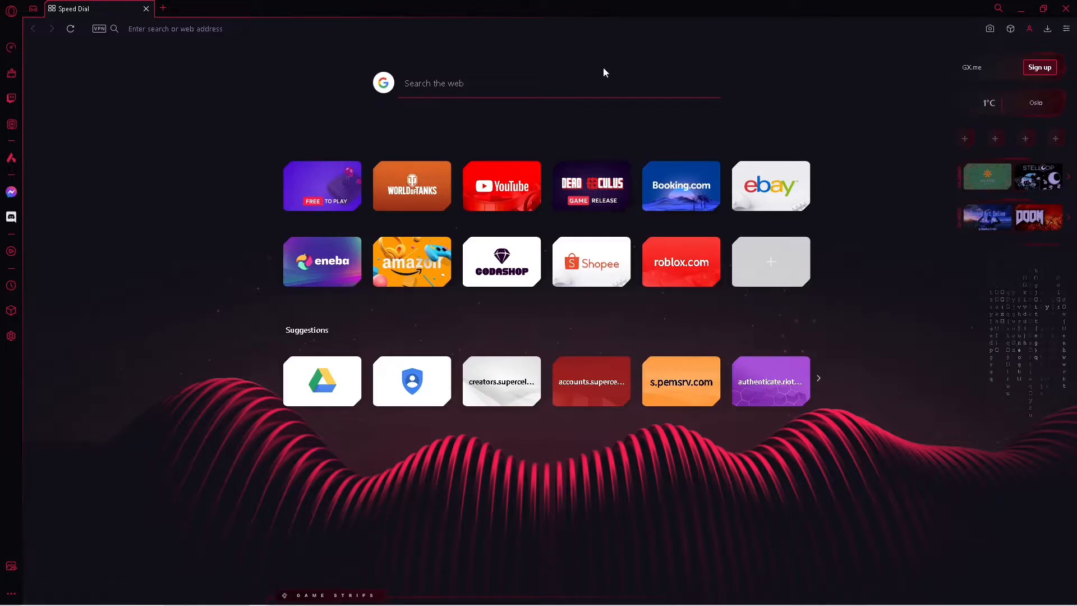
# - Search Google for 'onlinefix64.dll fix' and open the DLLme onlinefix64.dll result
pyautogui.click(175, 28)
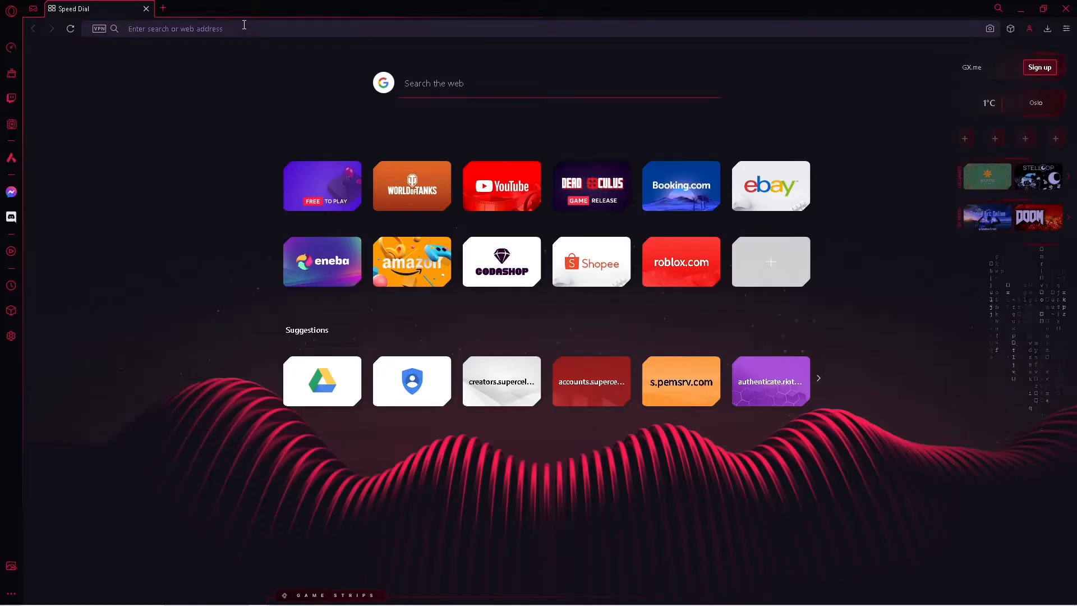
pyautogui.write('onlinefix')
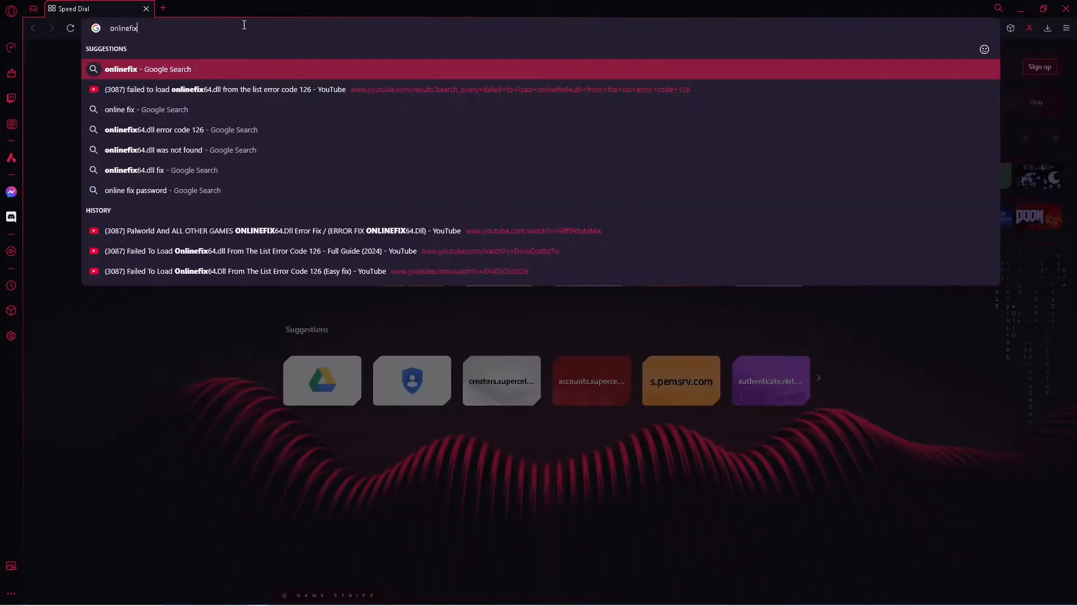
pyautogui.write('64')
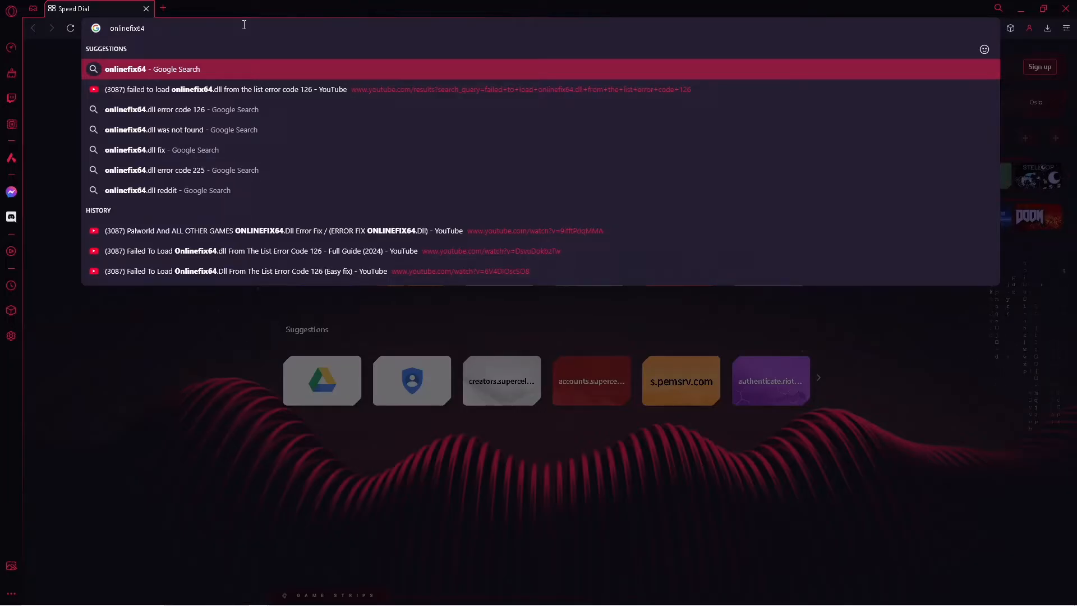
pyautogui.click(162, 150)
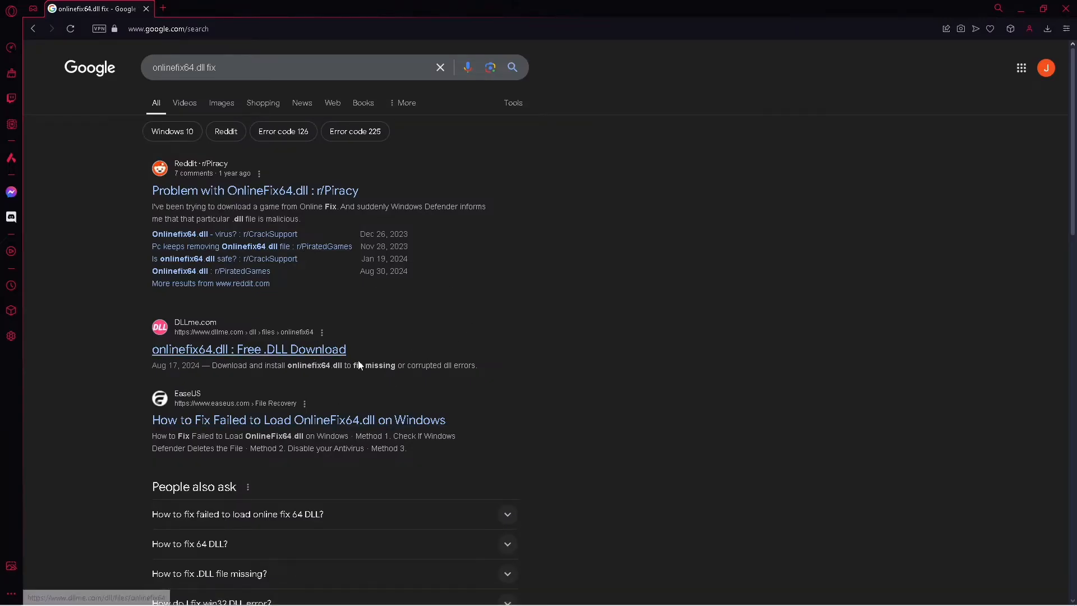
pyautogui.click(249, 349)
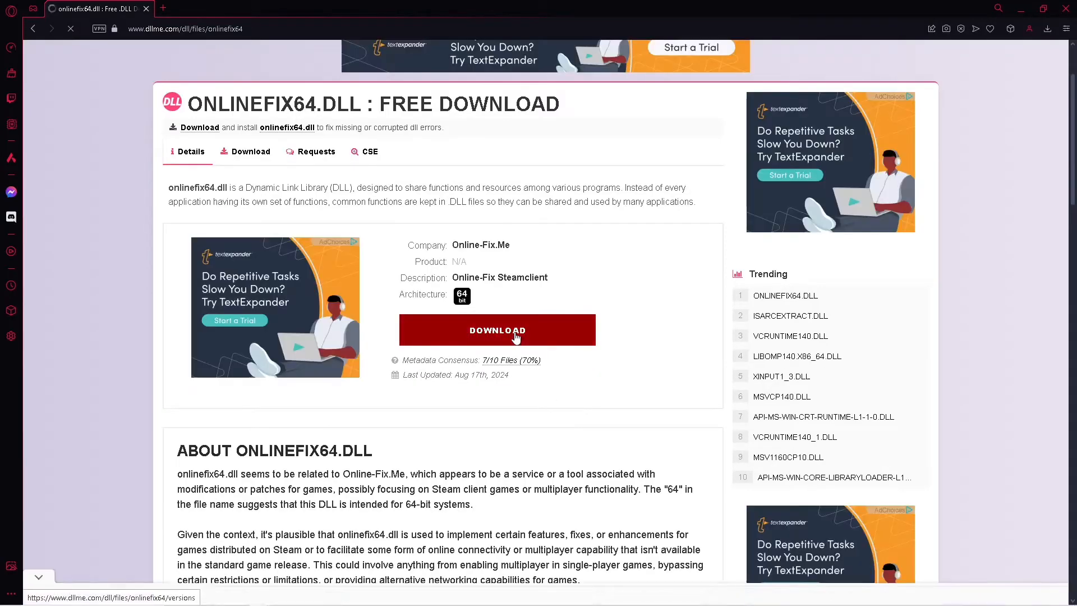
# - Select version 1.3.2.2 from the DLLme onlinefix64.dll versions list
pyautogui.click(496, 330)
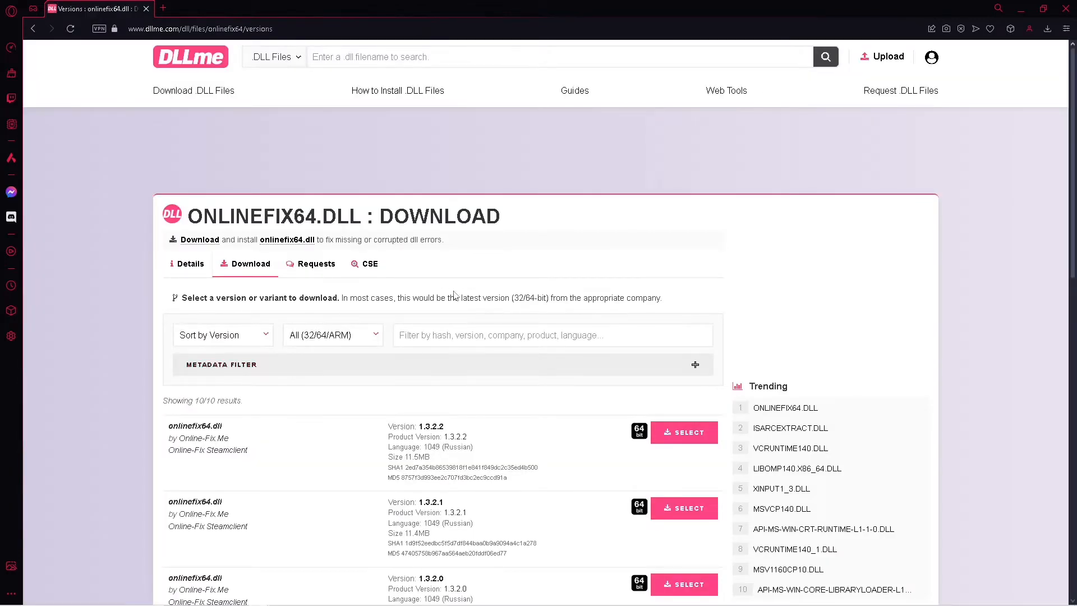
pyautogui.scroll(-3)
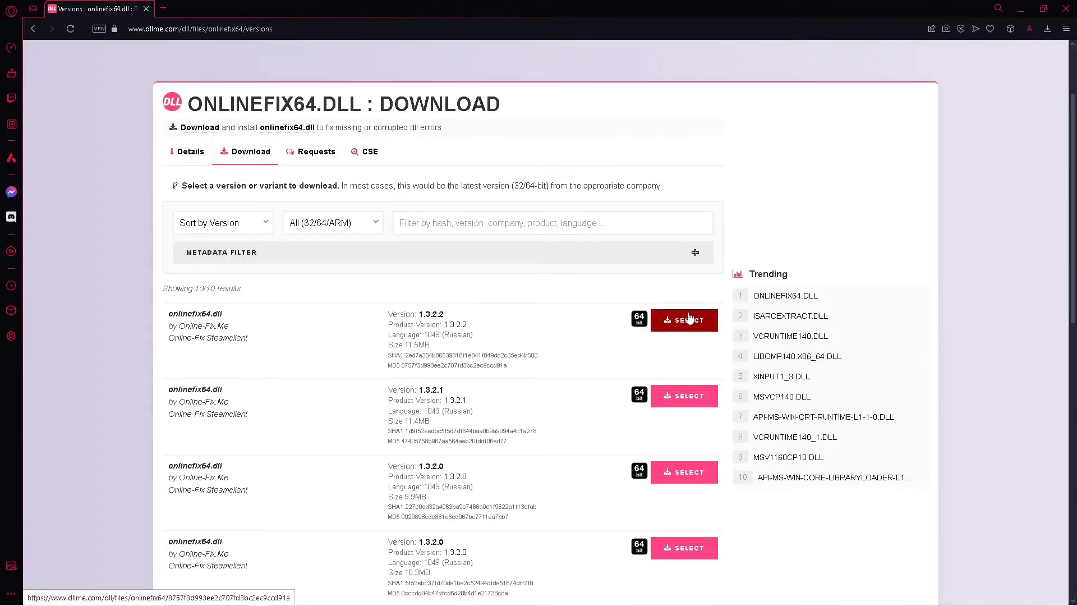
pyautogui.moveTo(684, 319)
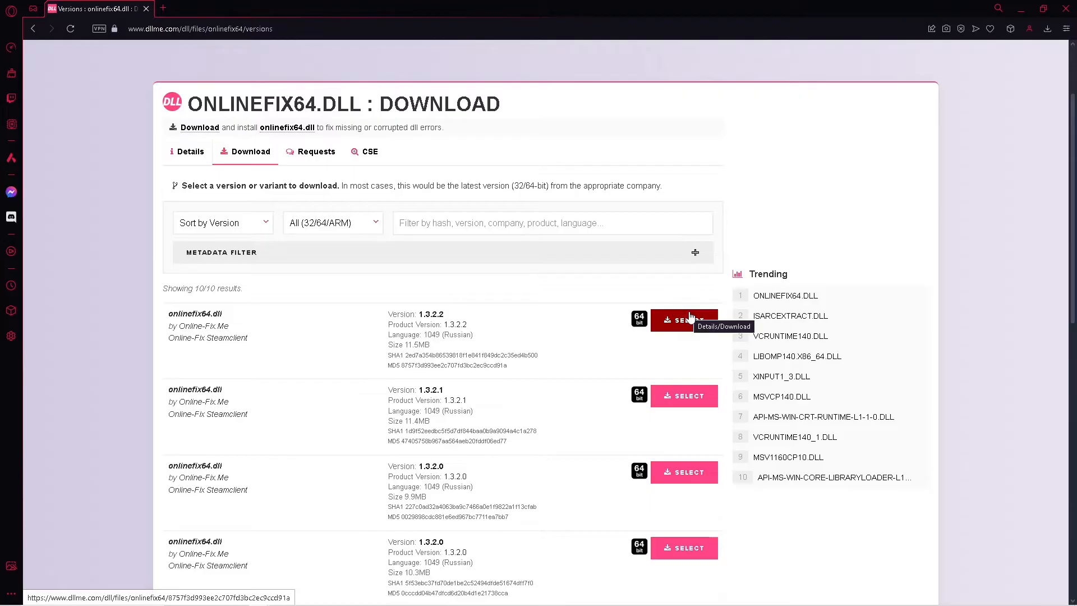
pyautogui.click(684, 320)
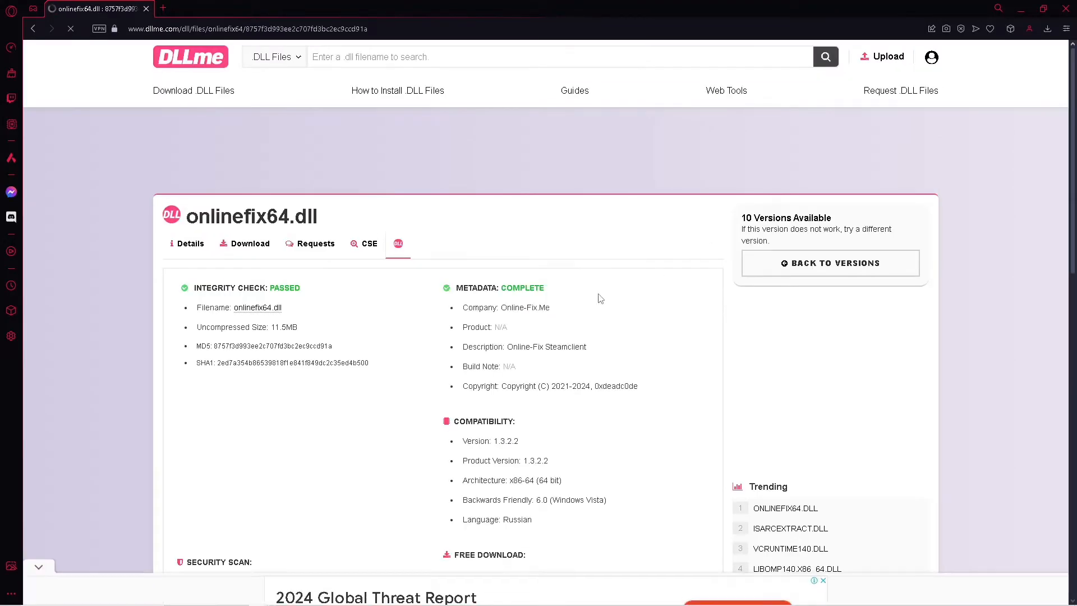
# - Pass the hCaptcha 'I am human' image challenge and start the onlinefix64.dll download
pyautogui.scroll(-3)
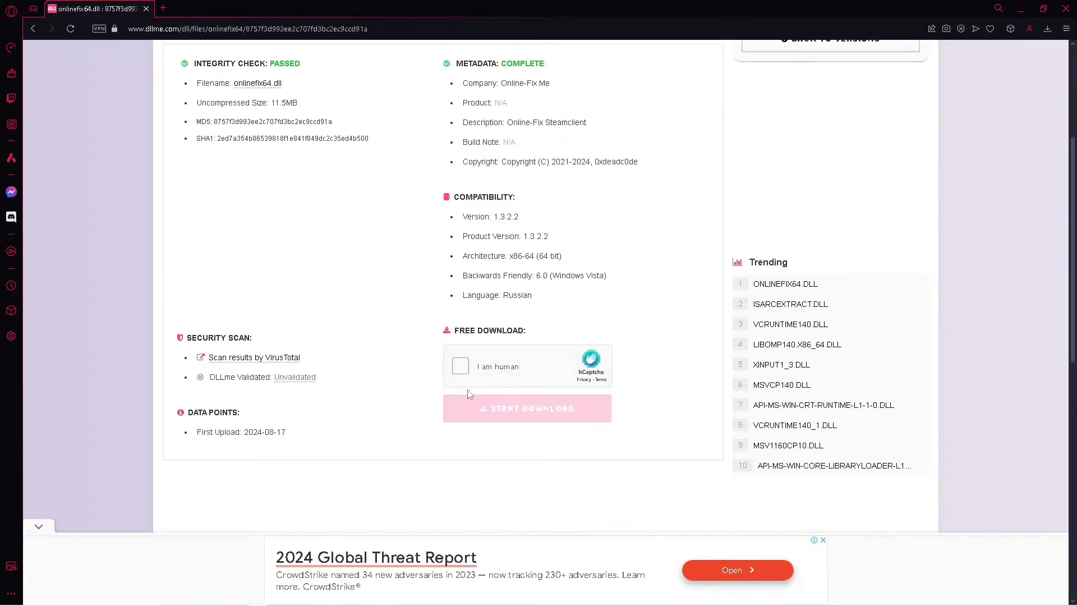
pyautogui.click(460, 365)
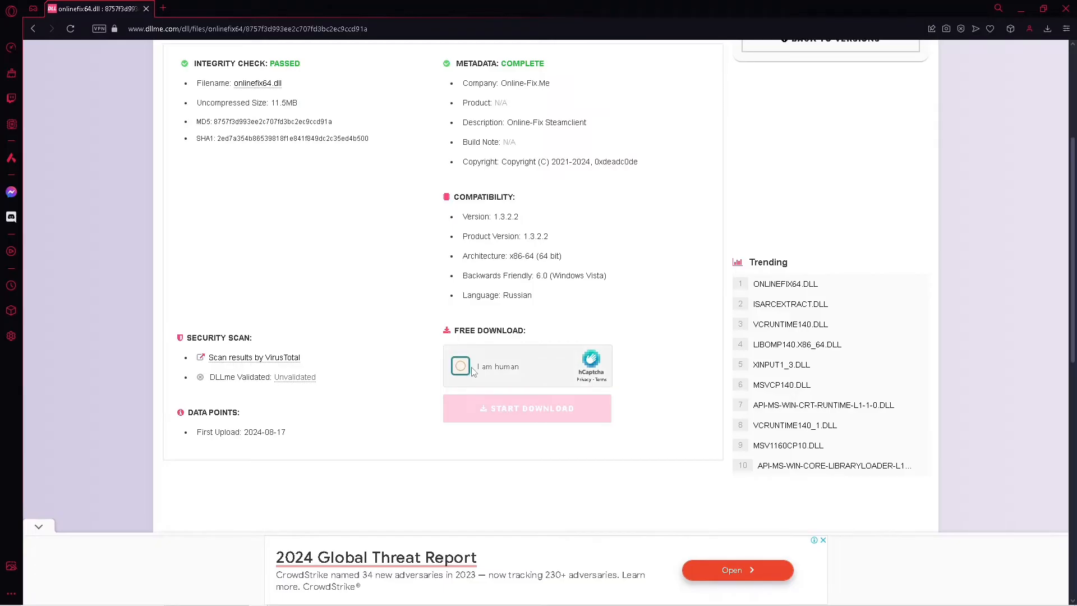
pyautogui.click(460, 365)
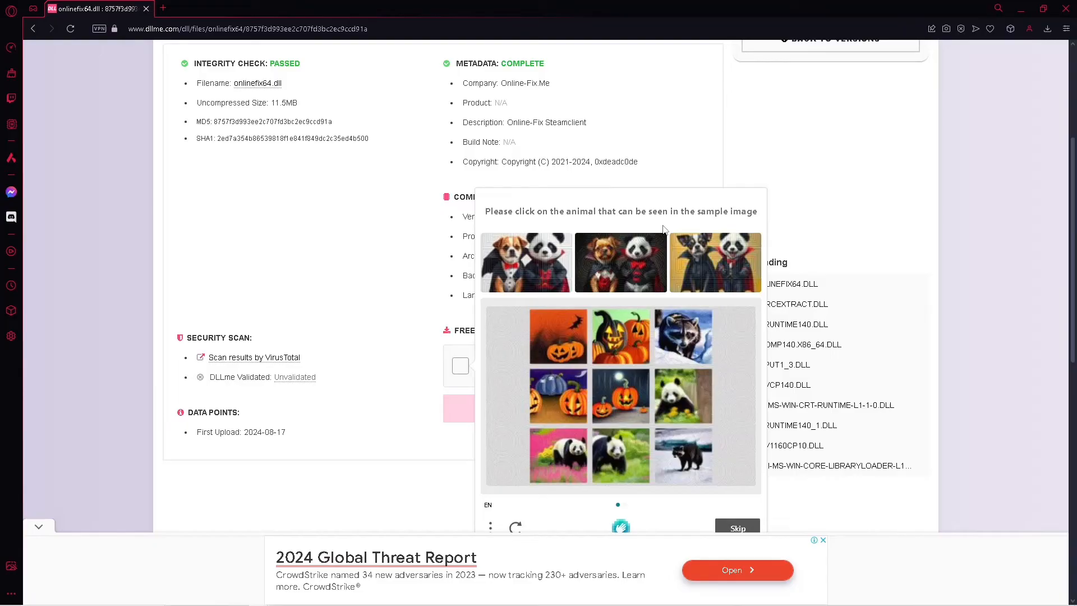
pyautogui.click(459, 366)
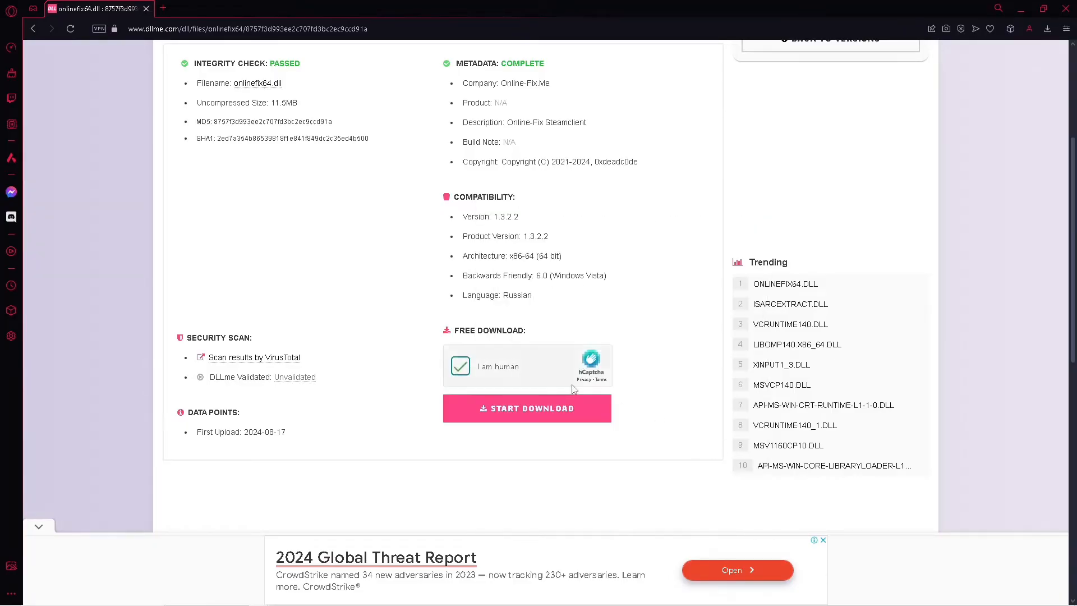
pyautogui.click(527, 408)
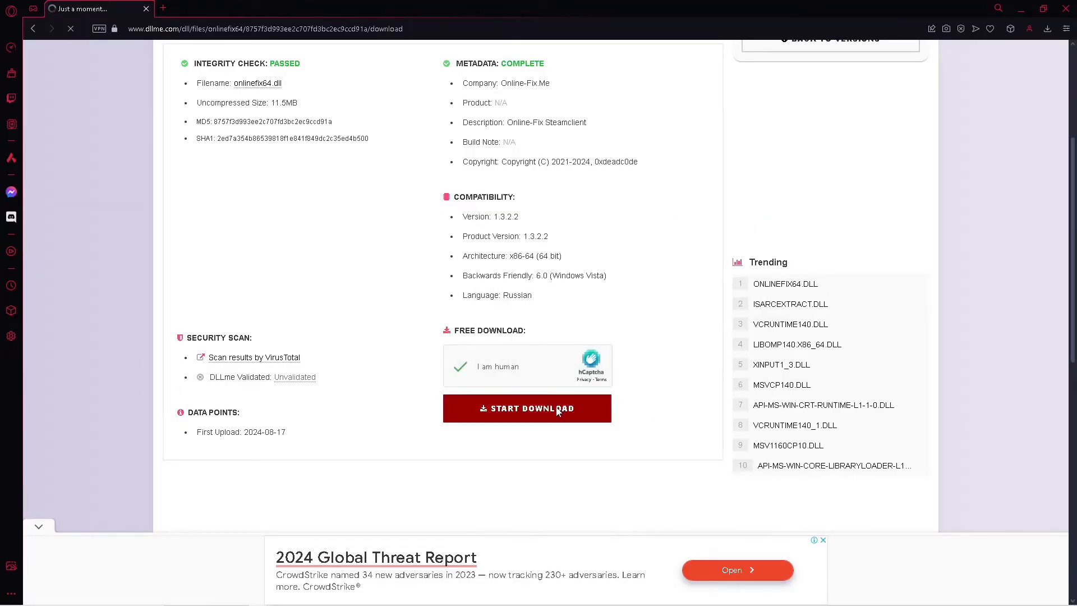
# - Show the finished onlinefix64_x86-64.zip download in the Downloads folder
pyautogui.click(526, 407)
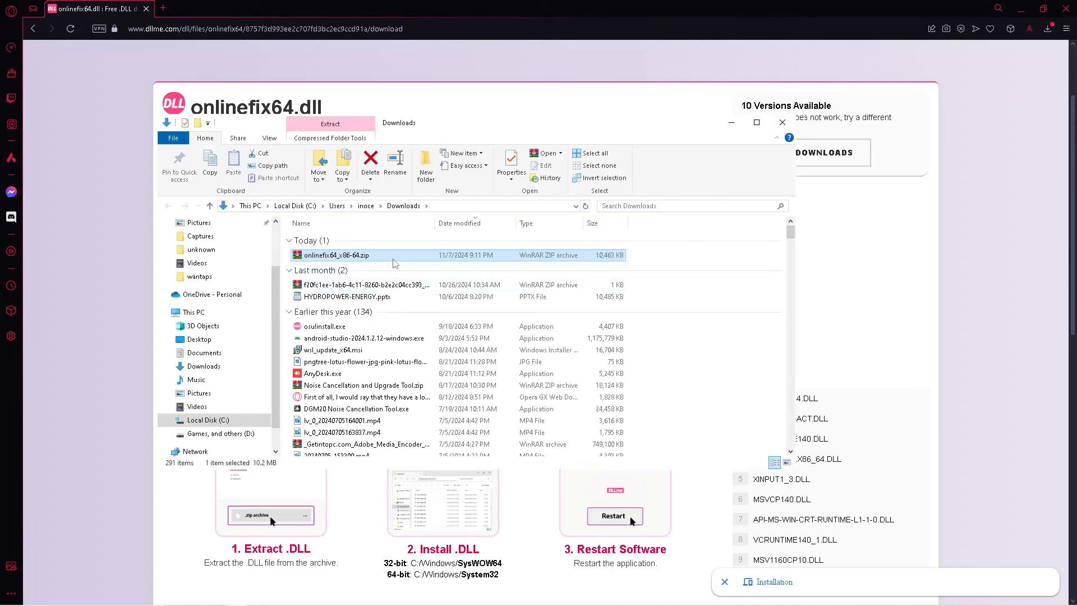
# - Extract onlinefix64_x86-64.zip here so onlinefix64.dll appears in Downloads
pyautogui.rightClick(336, 255)
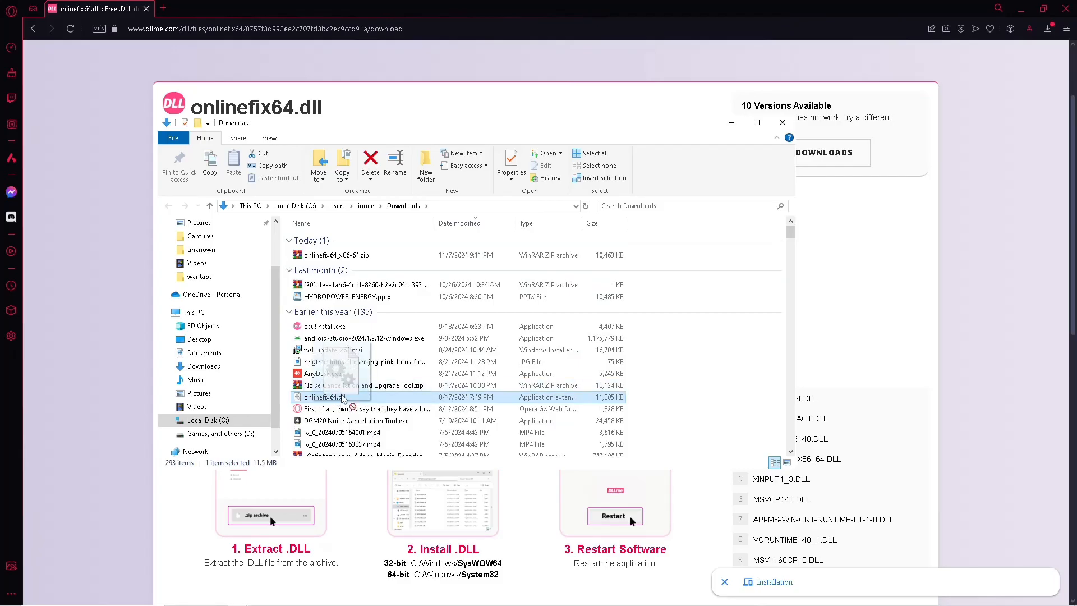
pyautogui.moveTo(336, 397)
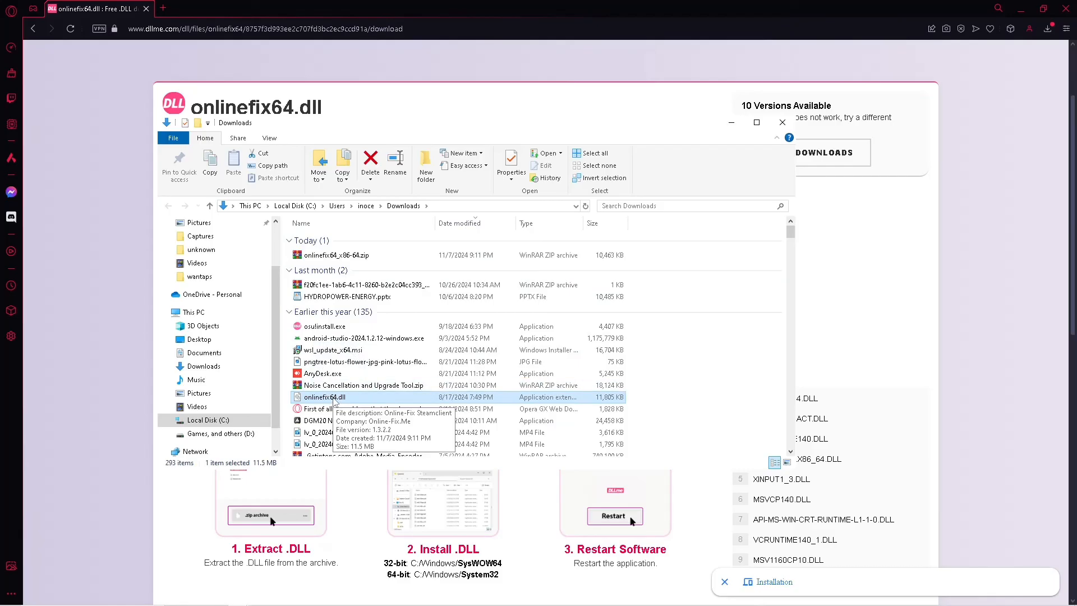